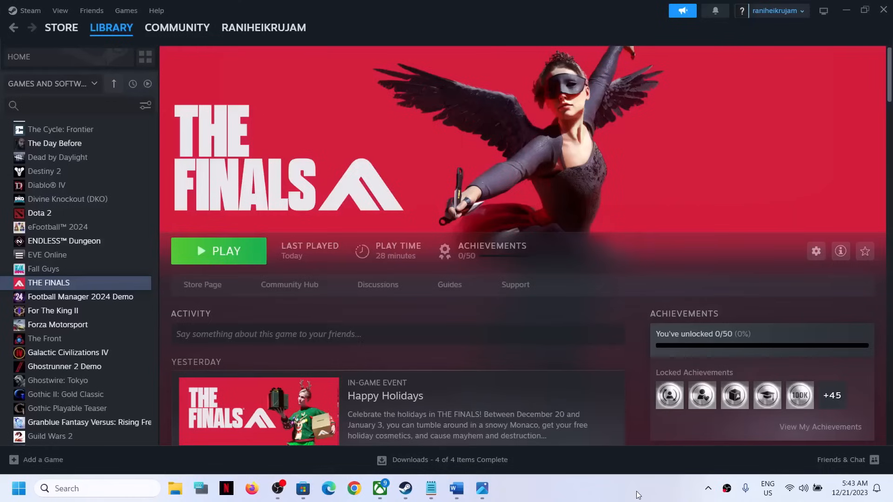
mouse_move(462, 477)
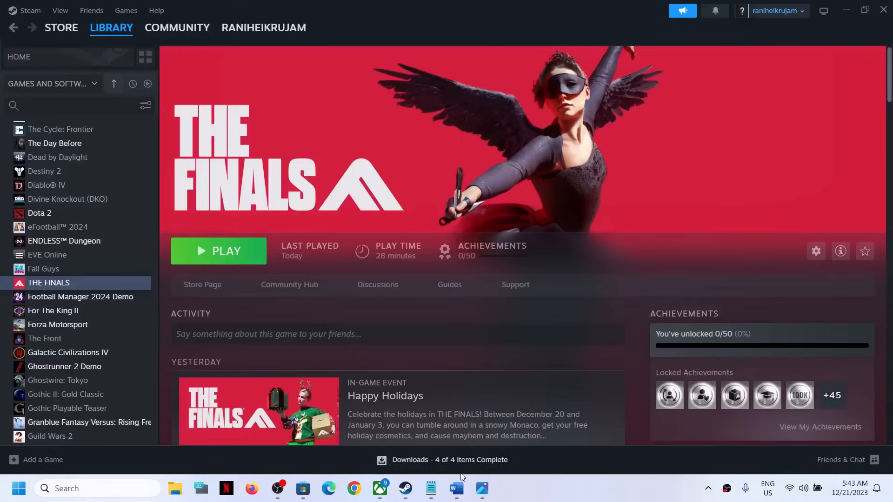
- Follow the id.embark.games link in the TFLA0002 Word notes and choose Steam sign-in
left_click(454, 489)
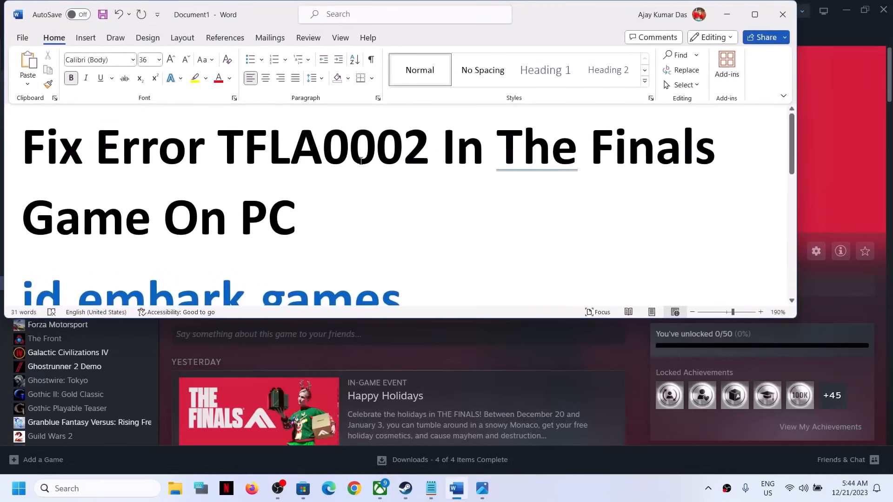
mouse_move(289, 158)
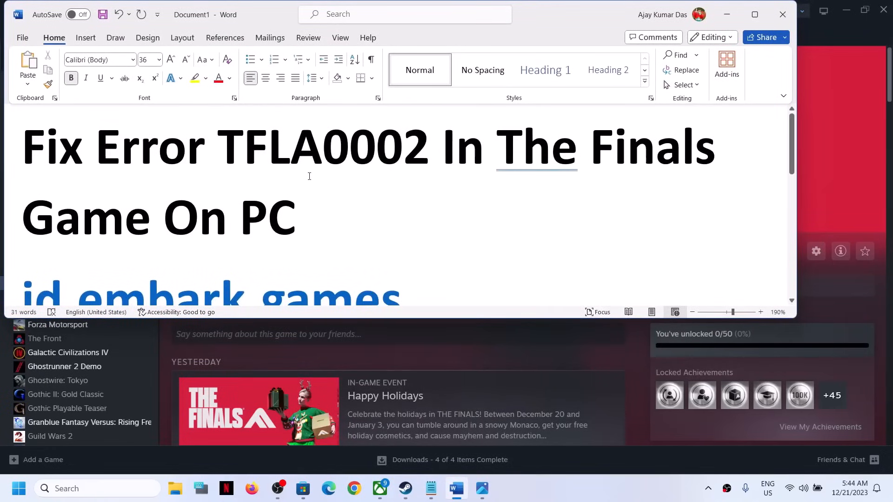
scroll("down", 3)
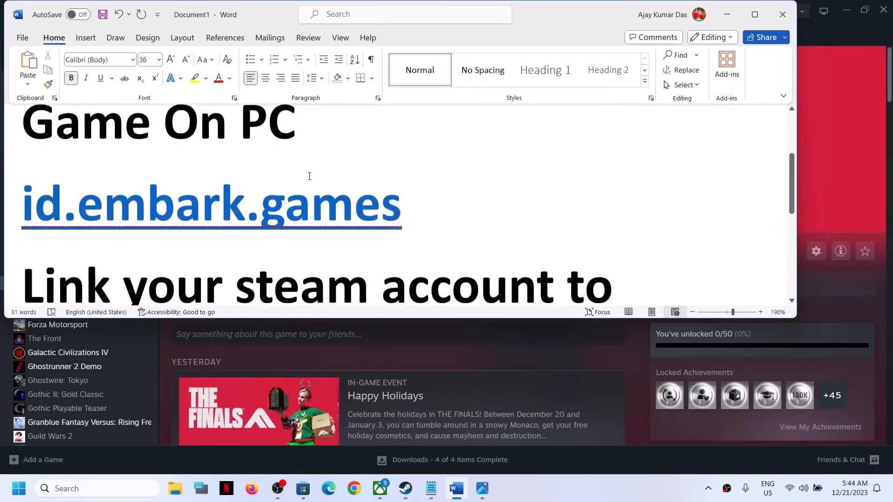
scroll("down", 3)
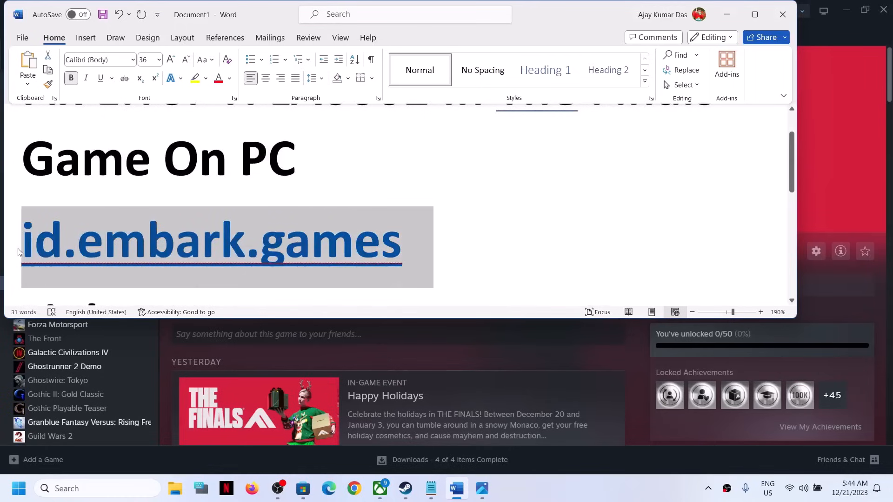
mouse_move(249, 242)
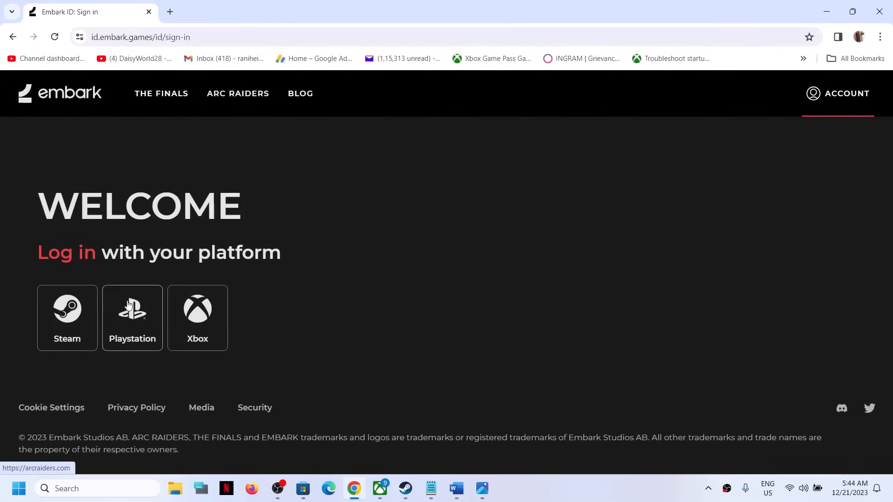
mouse_move(61, 325)
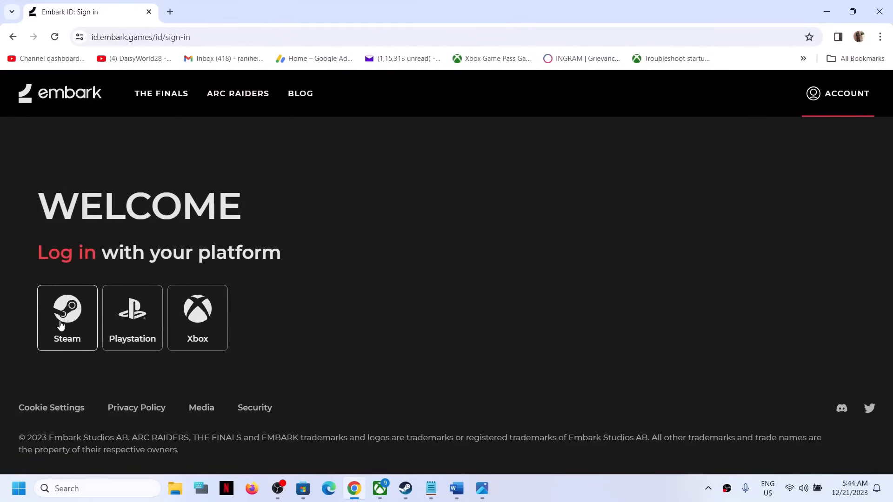
left_click(67, 317)
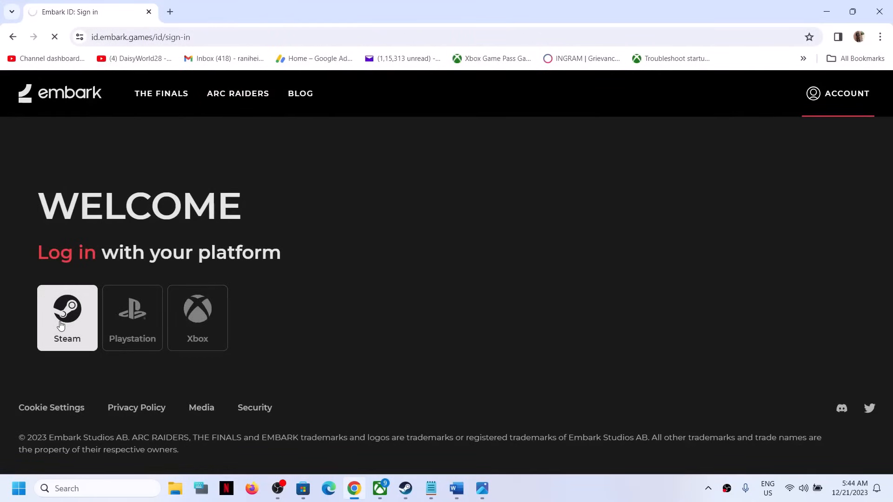
- Approve signing in to auth.embark.net with the Steam account on Steam Community
left_click(67, 318)
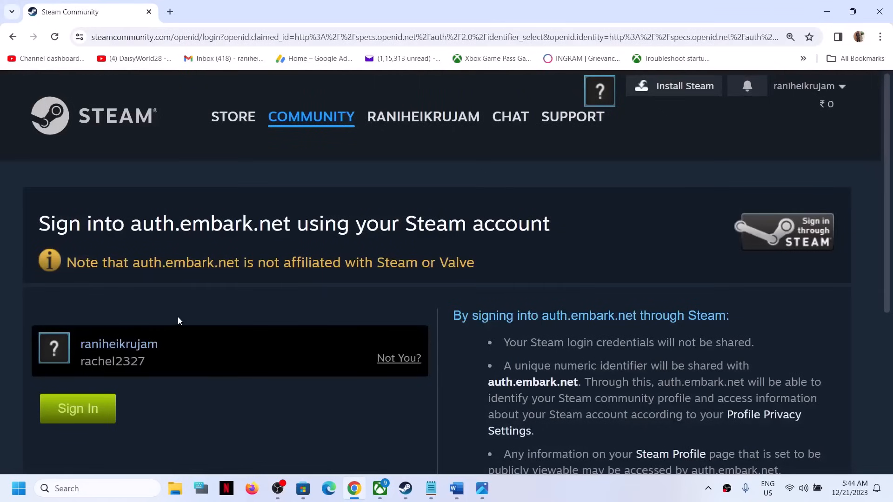
mouse_move(143, 378)
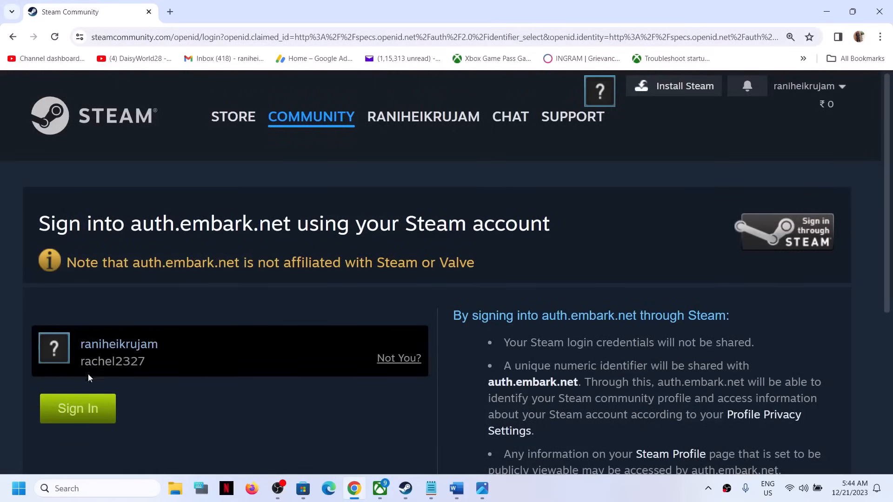
left_click(78, 408)
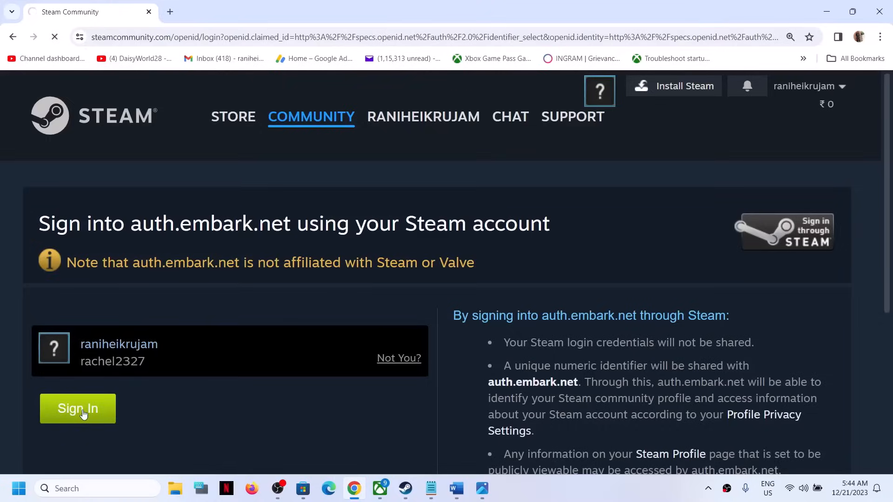
left_click(78, 408)
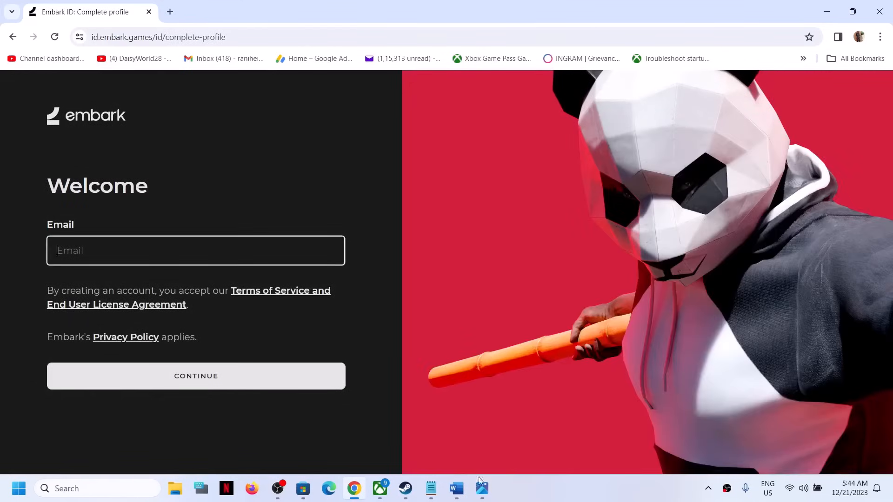
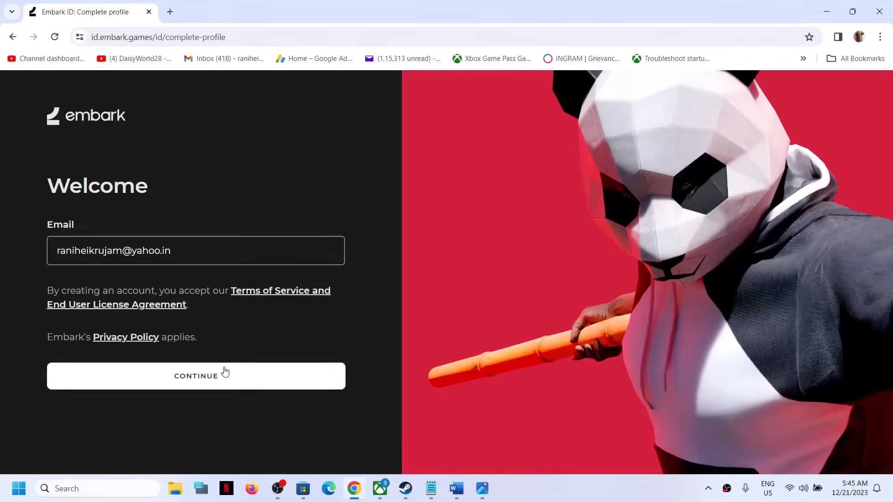
left_click(196, 375)
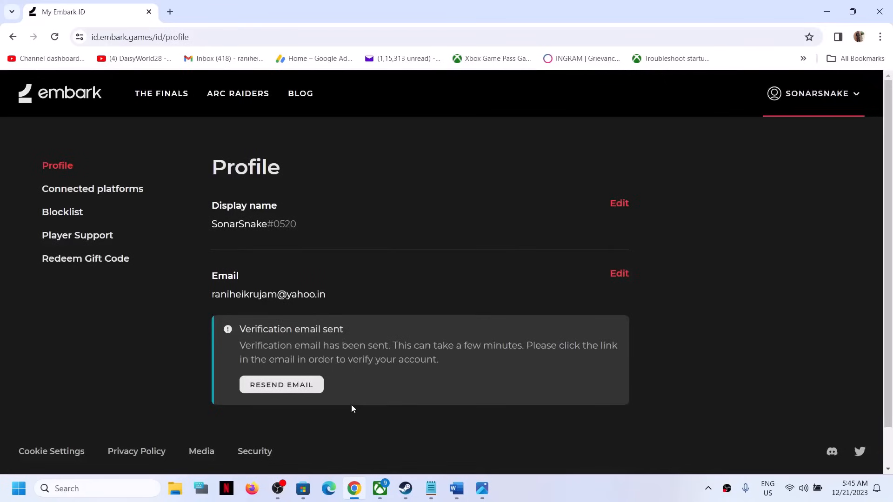
mouse_move(104, 191)
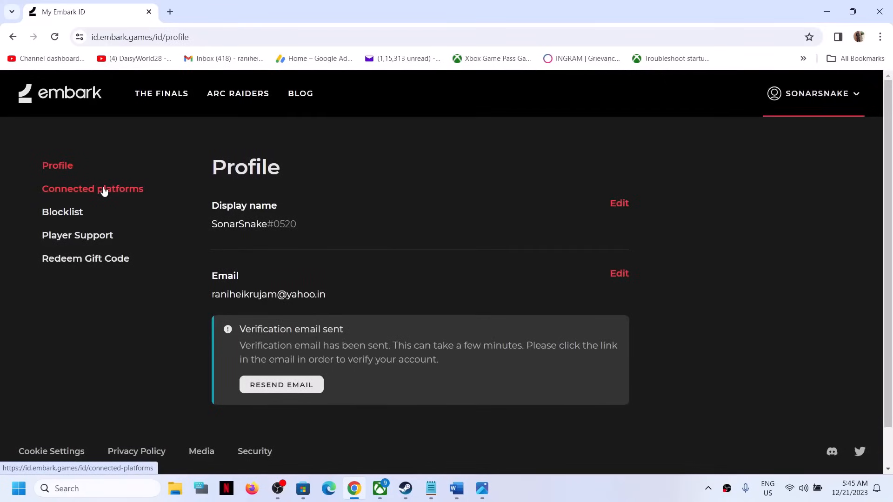
- Open Connected platforms to confirm Steam is linked while Xbox, PlayStation and Twitch are not
left_click(92, 188)
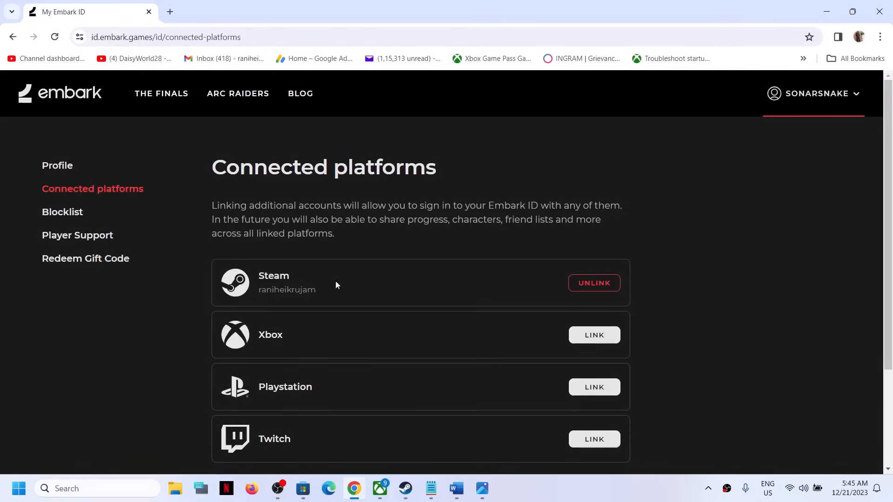
mouse_move(558, 283)
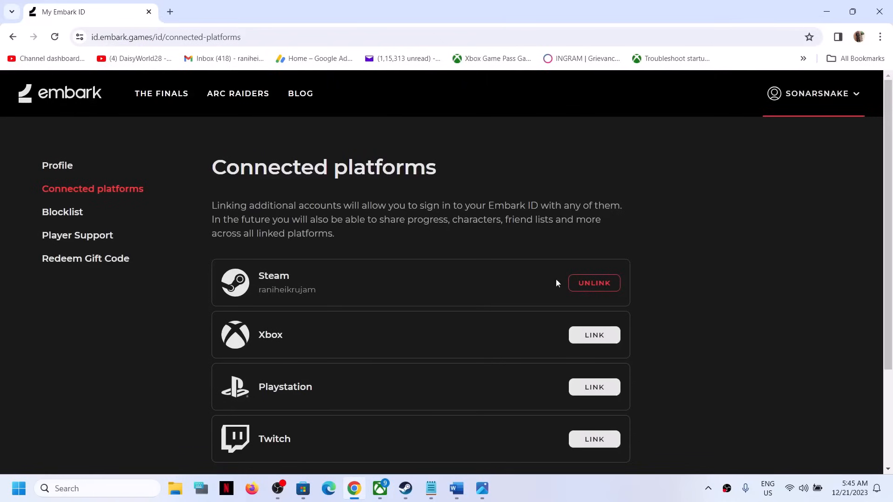
mouse_move(512, 291)
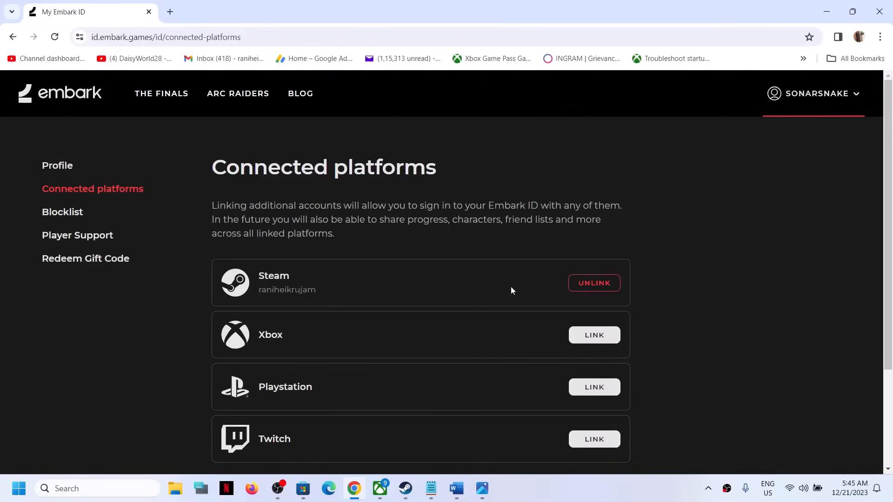
mouse_move(435, 281)
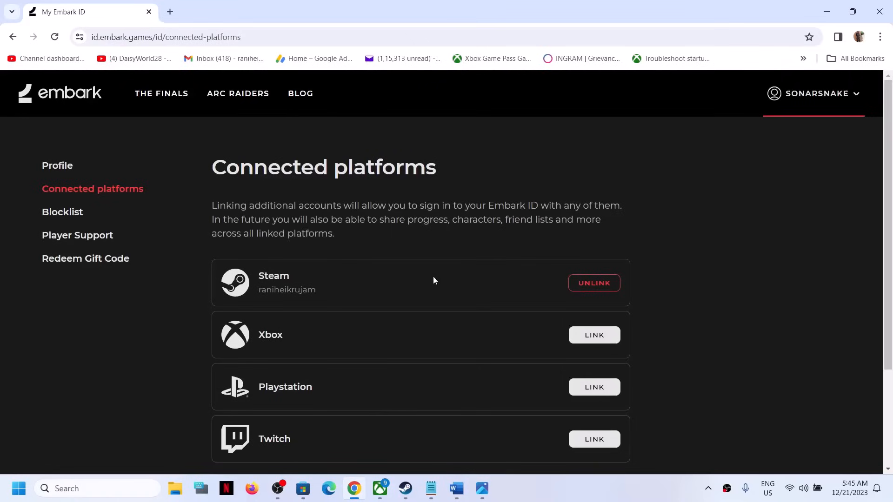
left_click(405, 489)
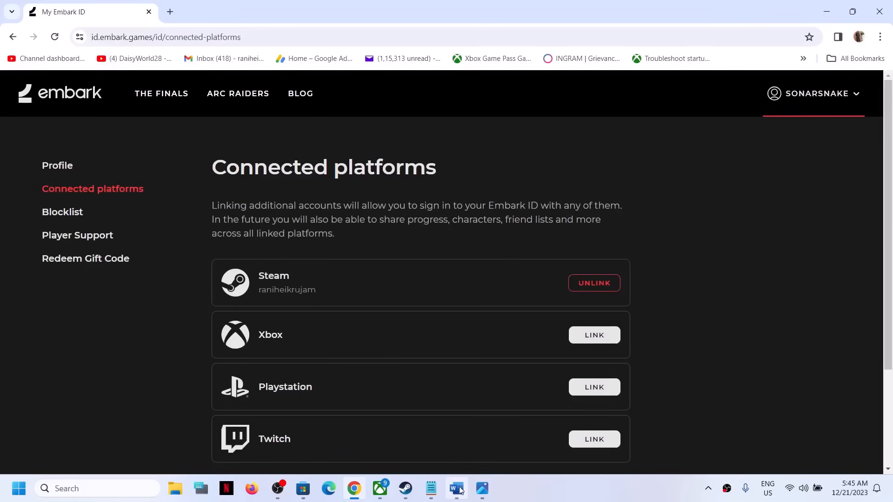
- Return to the Word notes at 'Link your steam account to embark studio'
left_click(456, 488)
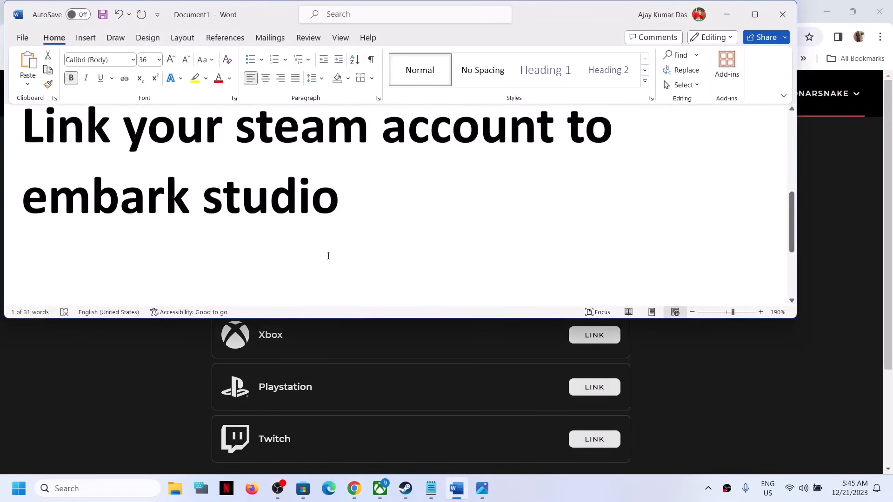
scroll("down", 3)
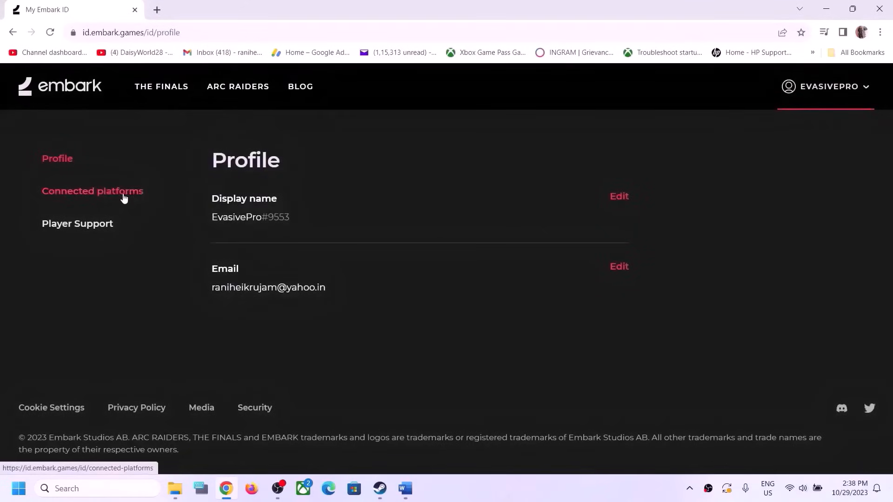
- View the EvasivePro profile's Connected platforms page with Steam linked
left_click(92, 191)
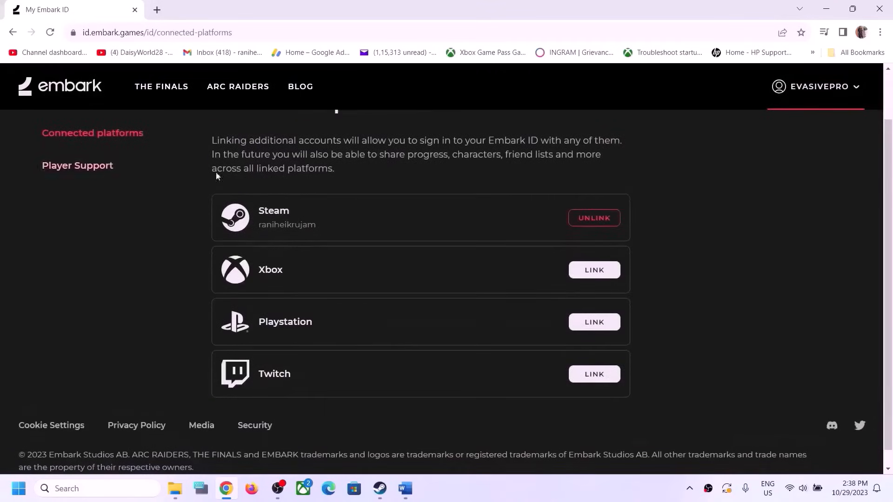
scroll("up", 3)
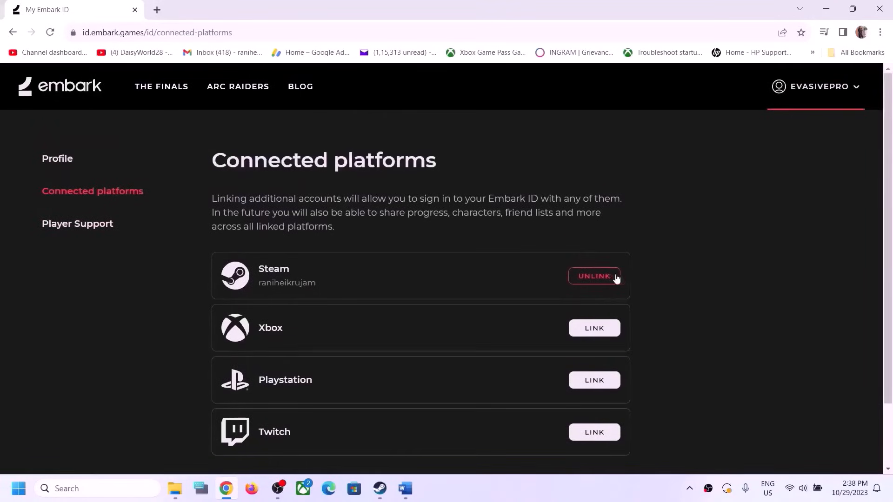
mouse_move(598, 286)
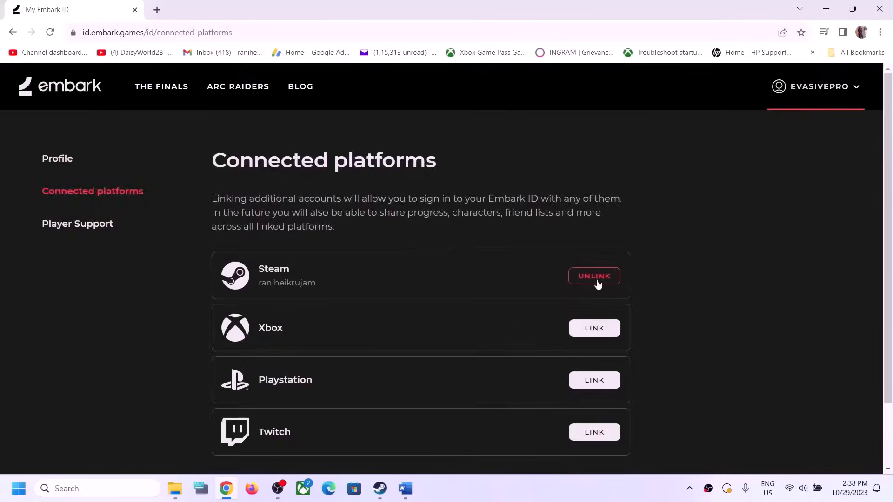
- Unlink Steam from the EvasivePro Embark ID by typing UNLINK and confirming deletion
left_click(594, 276)
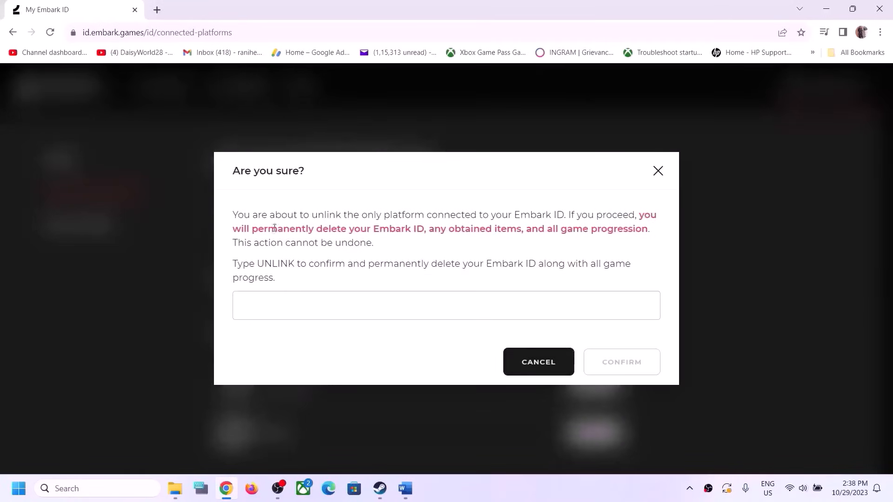
mouse_move(388, 215)
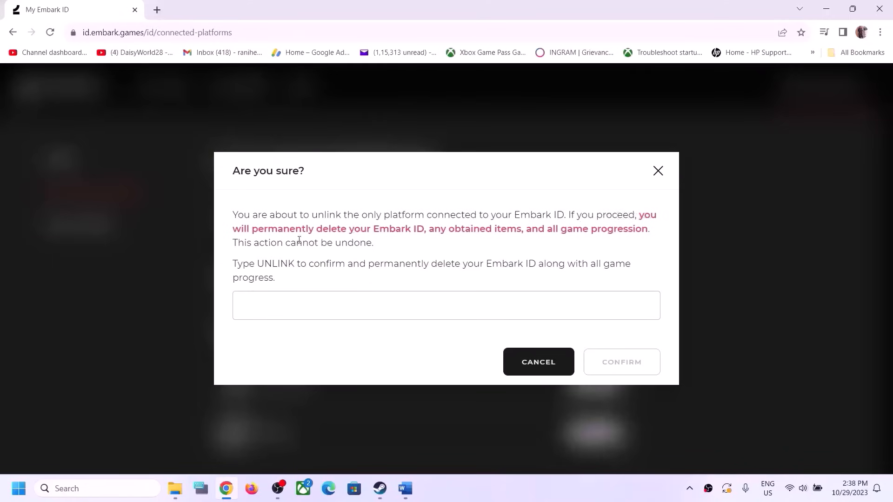
mouse_move(492, 233)
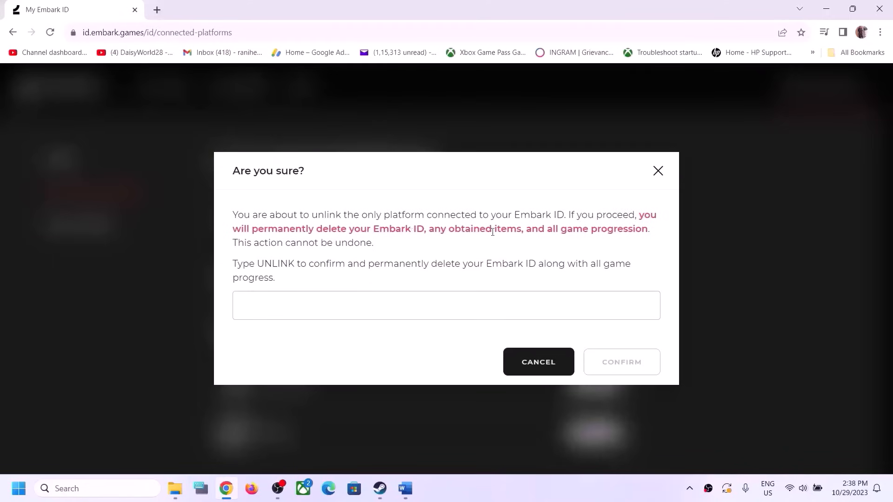
mouse_move(648, 232)
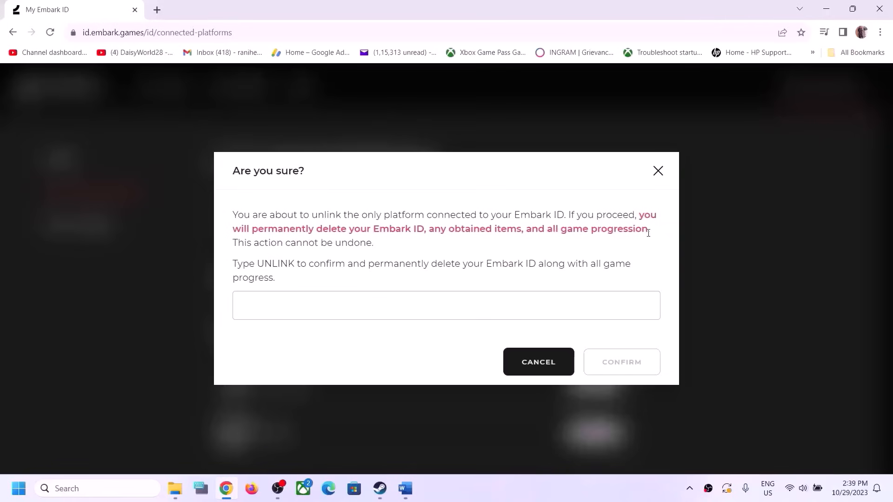
left_click_drag(241, 228, 648, 228)
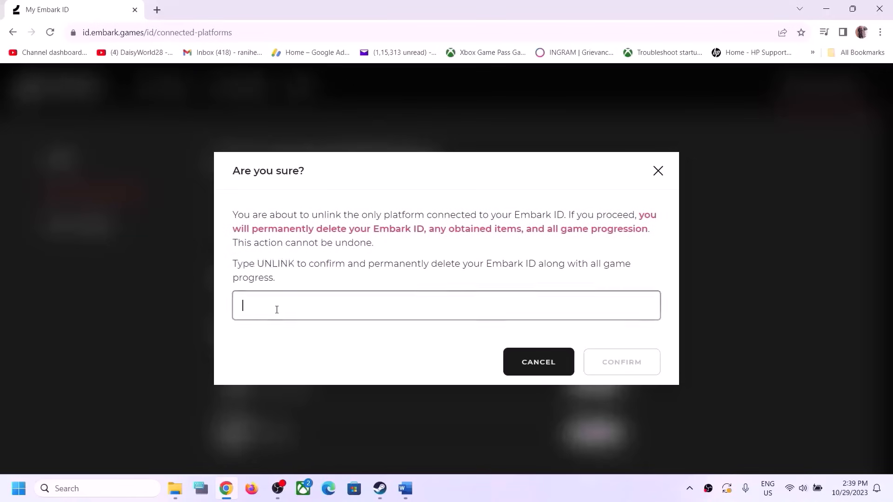
type("UNLINK")
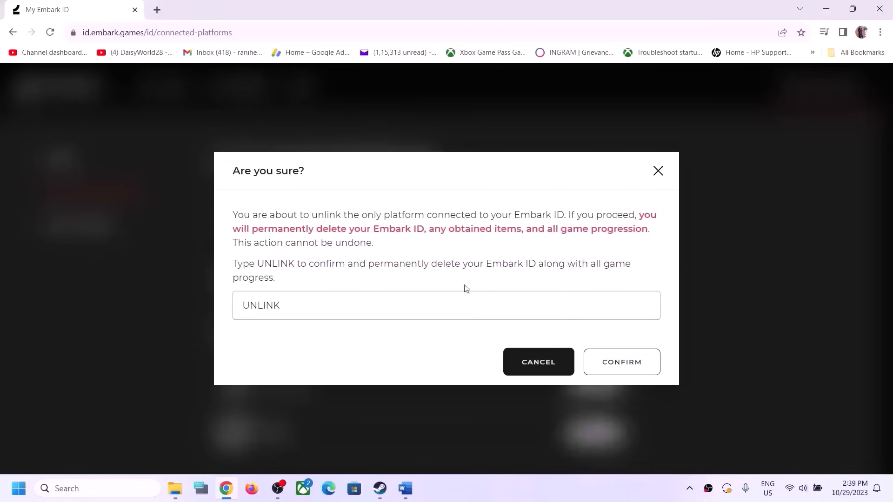
mouse_move(626, 367)
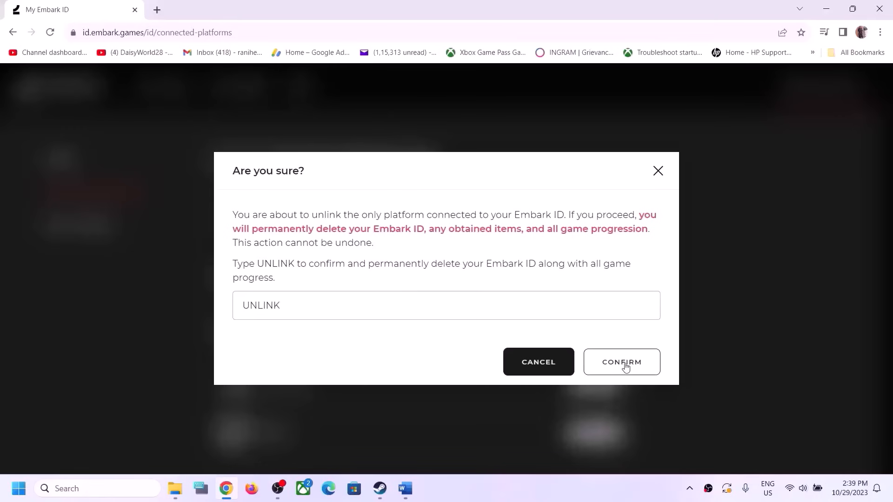
left_click(622, 362)
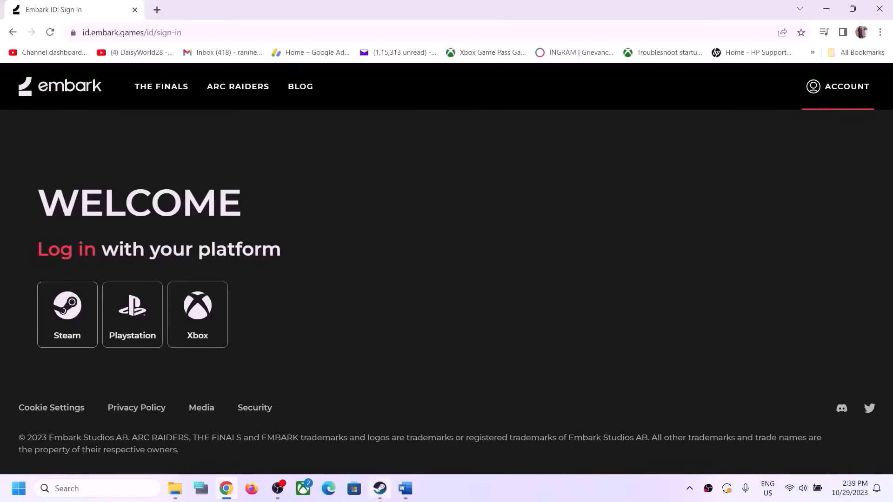
left_click(382, 488)
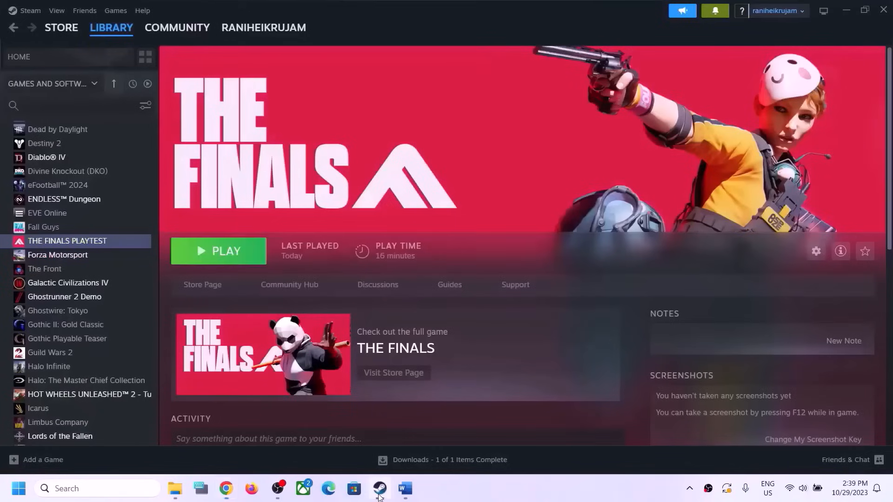
- Launch THE FINALS PLAYTEST from the Steam Library and let Easy Anti-Cheat load
left_click(218, 251)
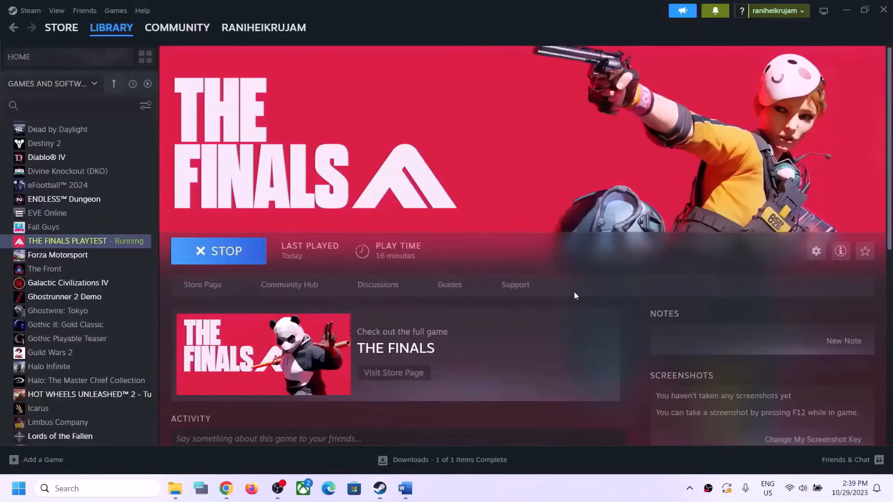
left_click(403, 488)
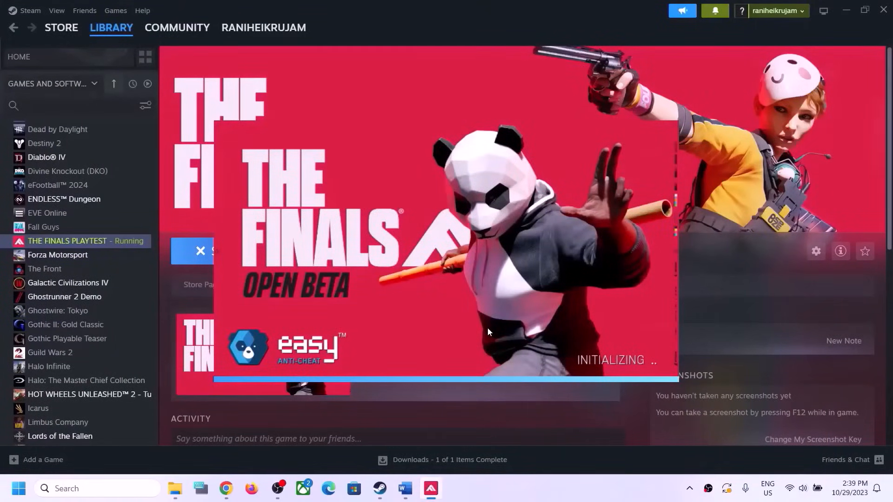
mouse_move(476, 276)
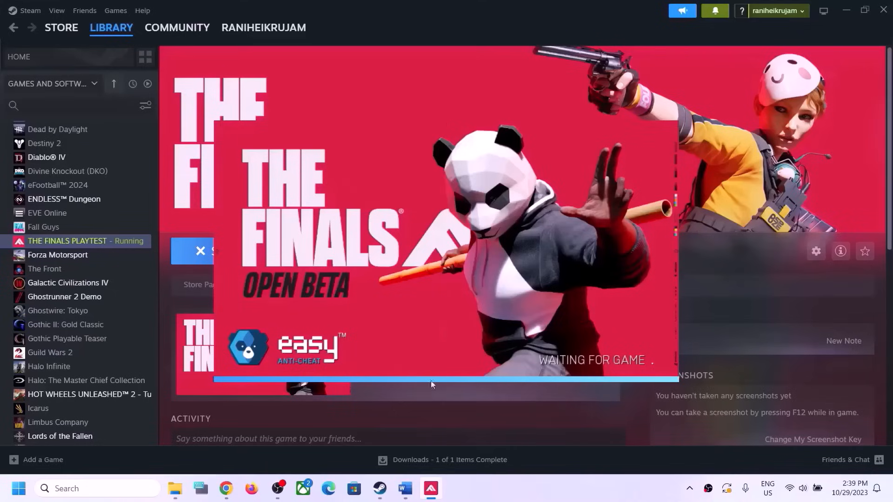
mouse_move(413, 454)
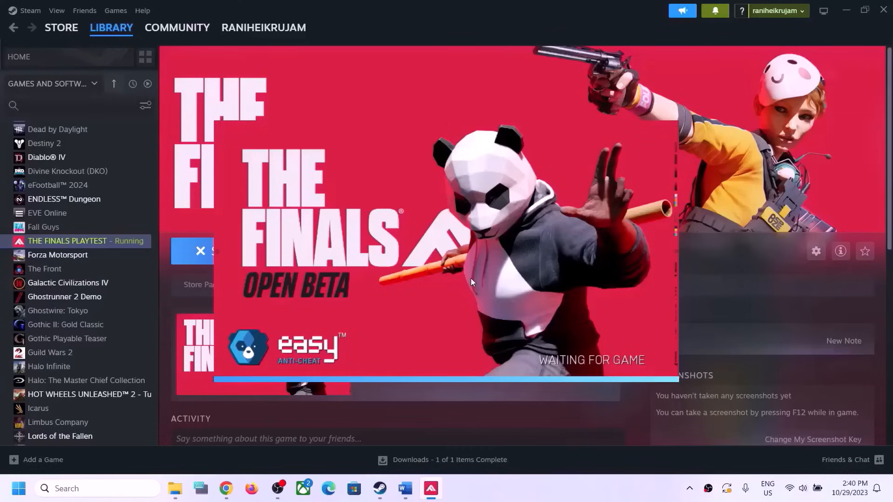
mouse_move(425, 236)
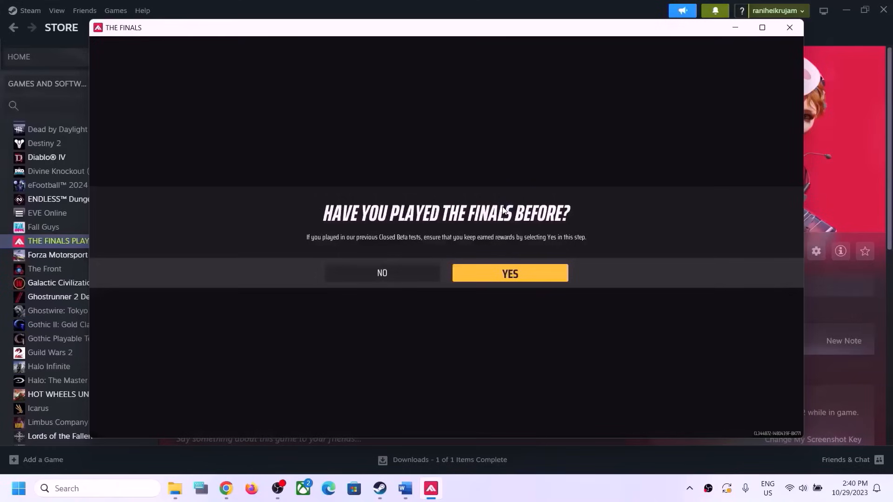
mouse_move(431, 228)
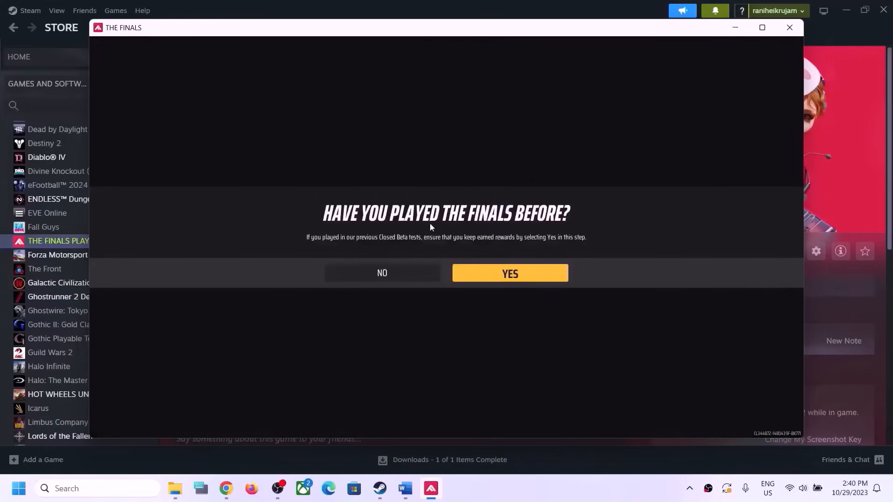
- Answer NO to playing before, create a new Embark ID, and continue past success
left_click(382, 272)
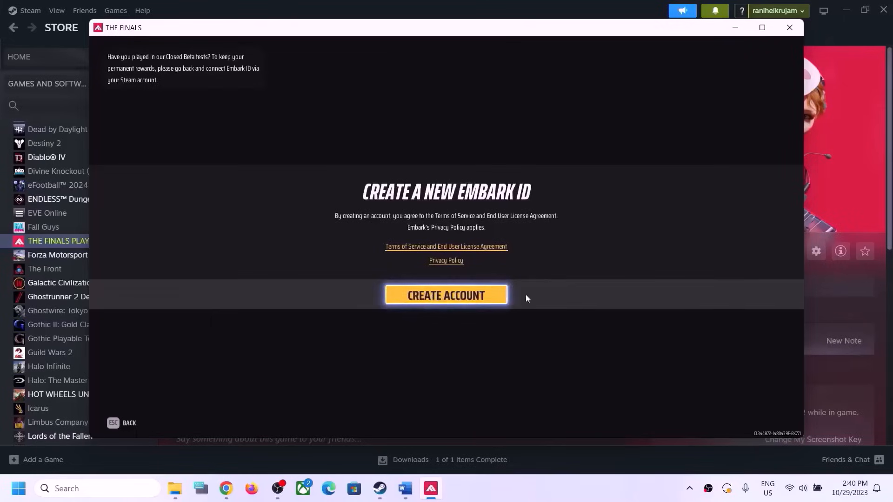
left_click(446, 295)
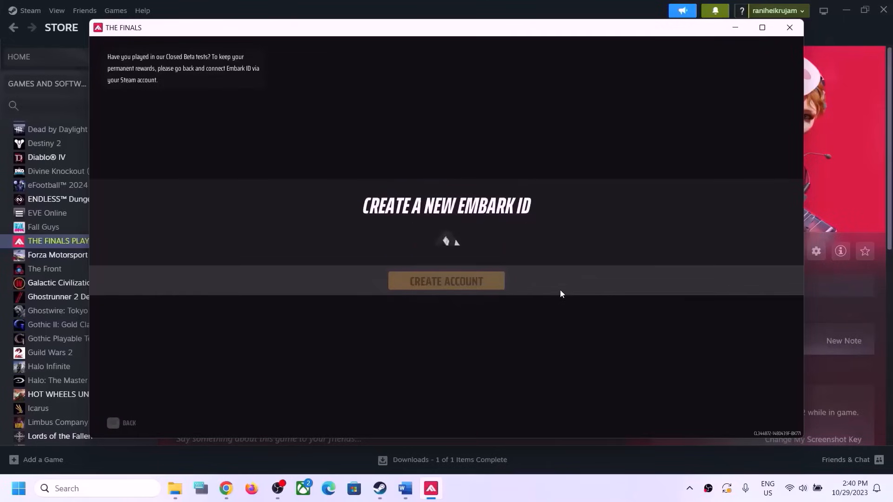
left_click(446, 280)
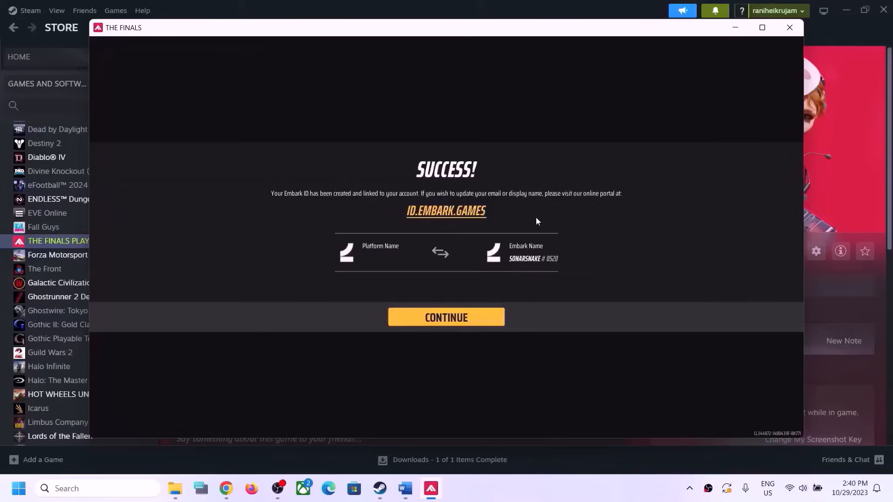
mouse_move(482, 280)
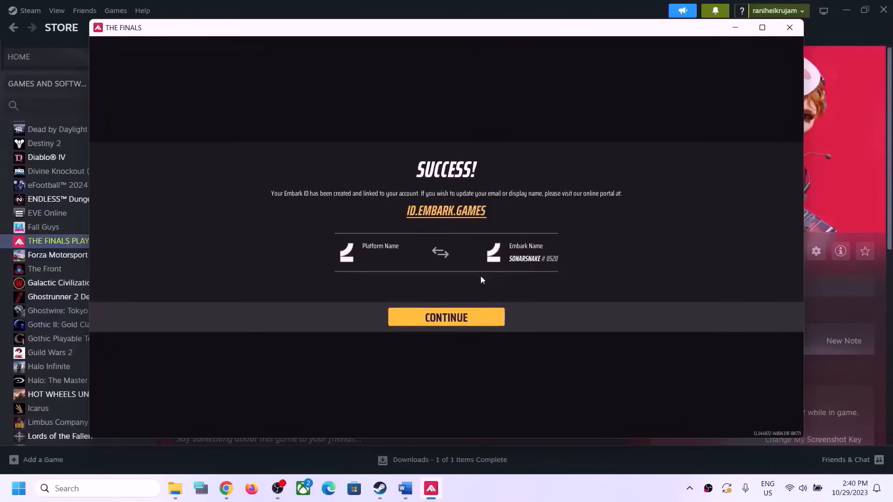
left_click(446, 317)
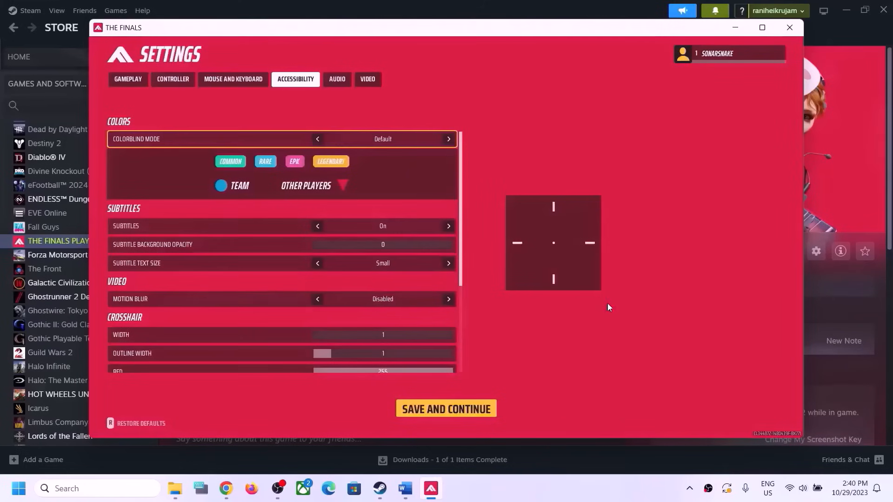
- Keep default game settings, close The Finals, and return to the TFLA0002 Word notes
left_click(446, 409)
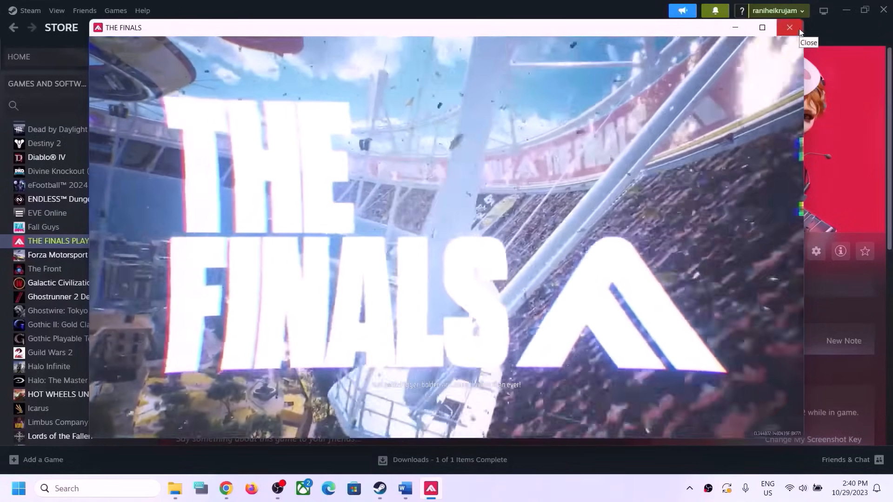
left_click(787, 28)
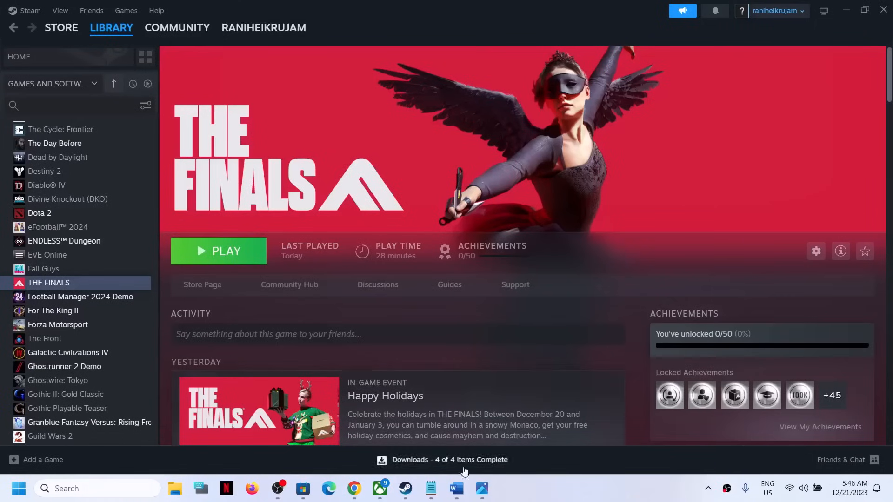
left_click(454, 488)
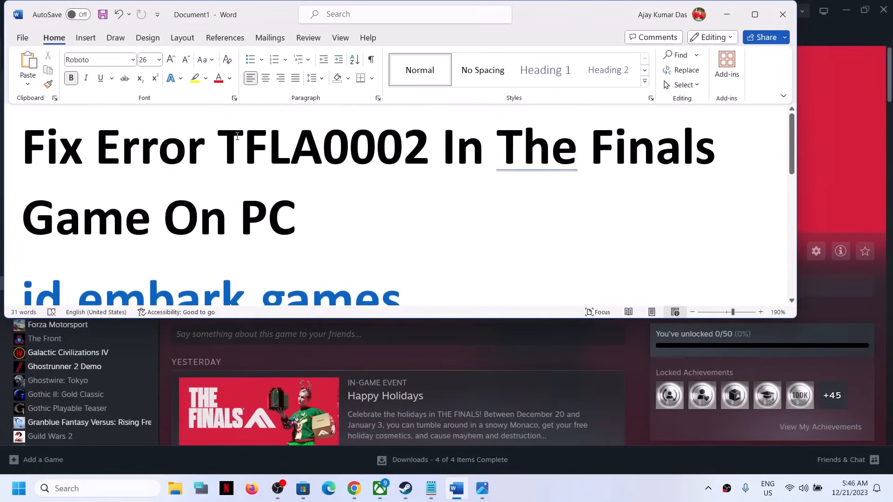